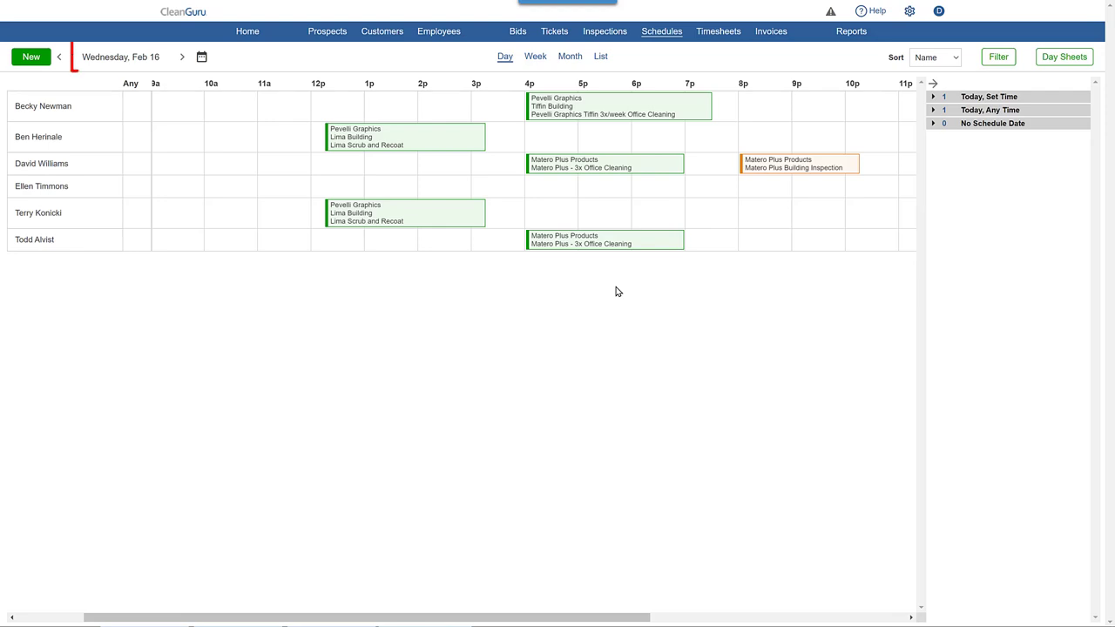
Review the schedule filter and close it unchanged, with every employee still included
{"action": "left_click", "coordinate": [120, 57]}
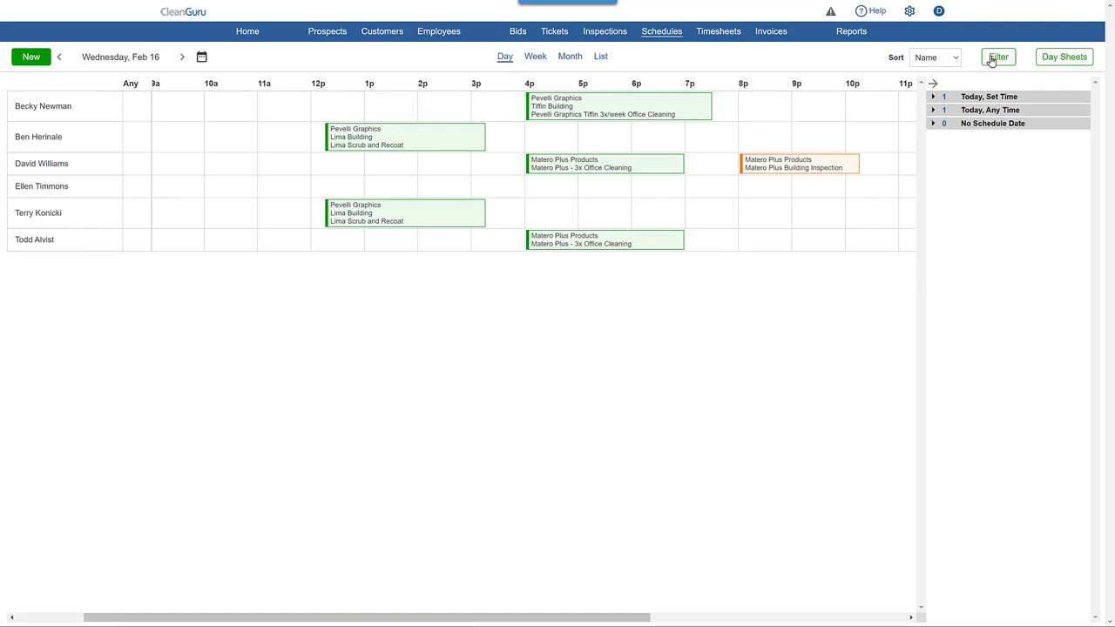
{"action": "left_click", "coordinate": [997, 56]}
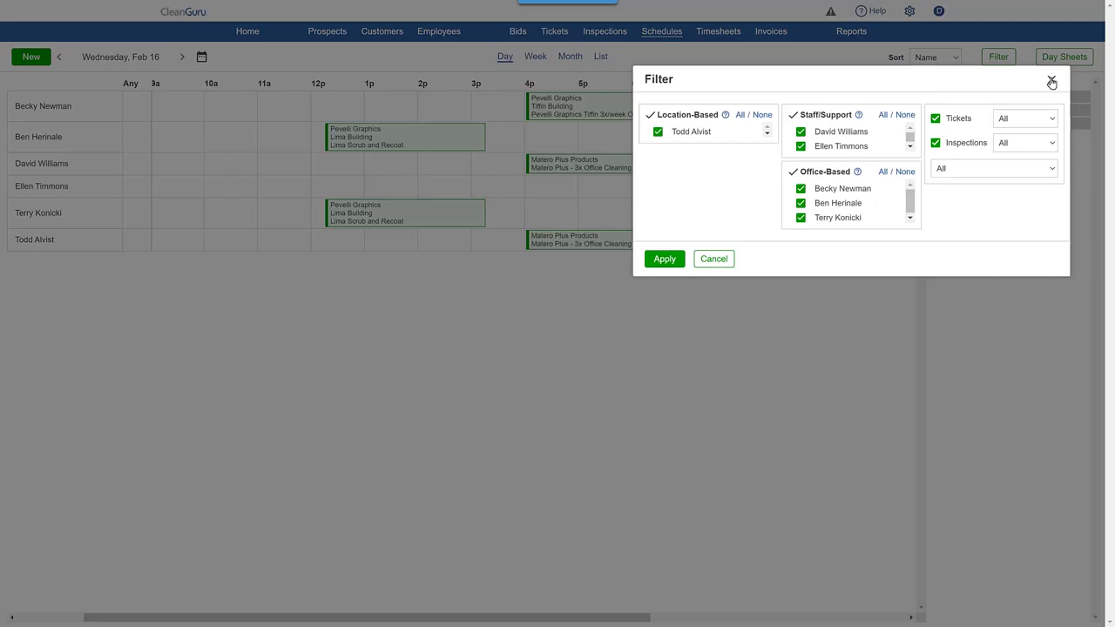
{"action": "left_click", "coordinate": [1051, 81]}
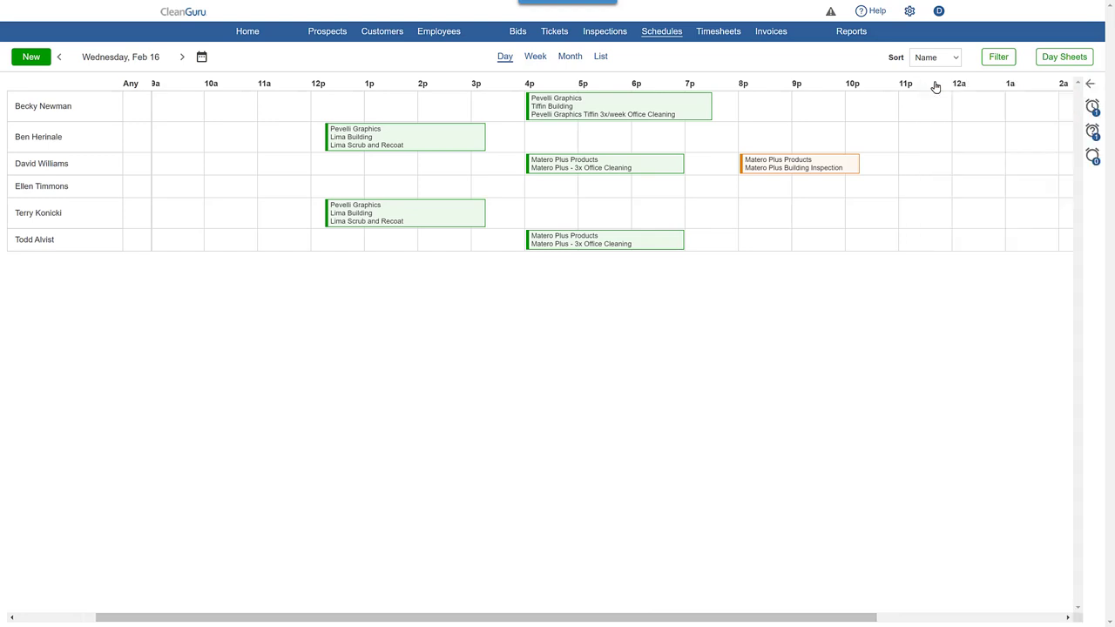
Reopen the ticket side panel and expand the Today, Set Time group
{"action": "left_click", "coordinate": [1091, 83]}
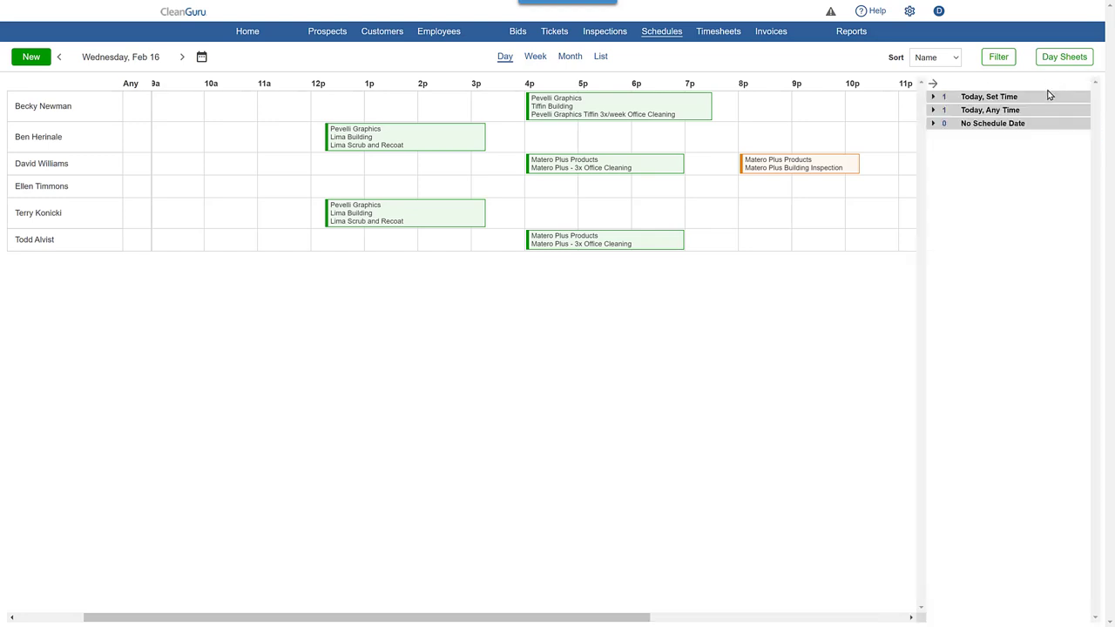
{"action": "left_click", "coordinate": [933, 97]}
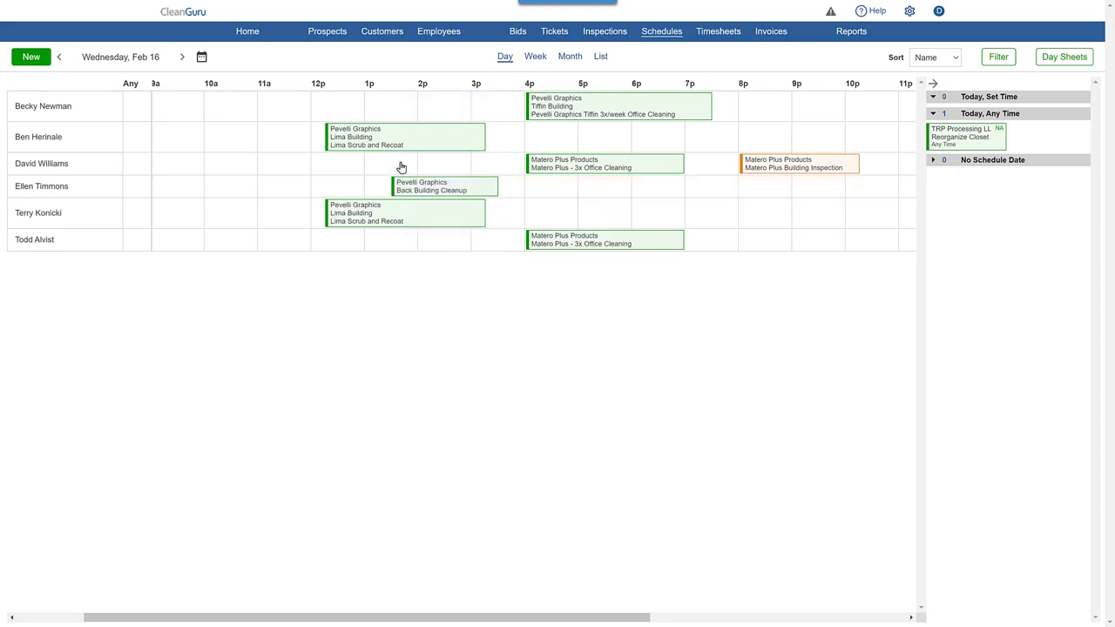
{"action": "mouse_move", "coordinate": [405, 161]}
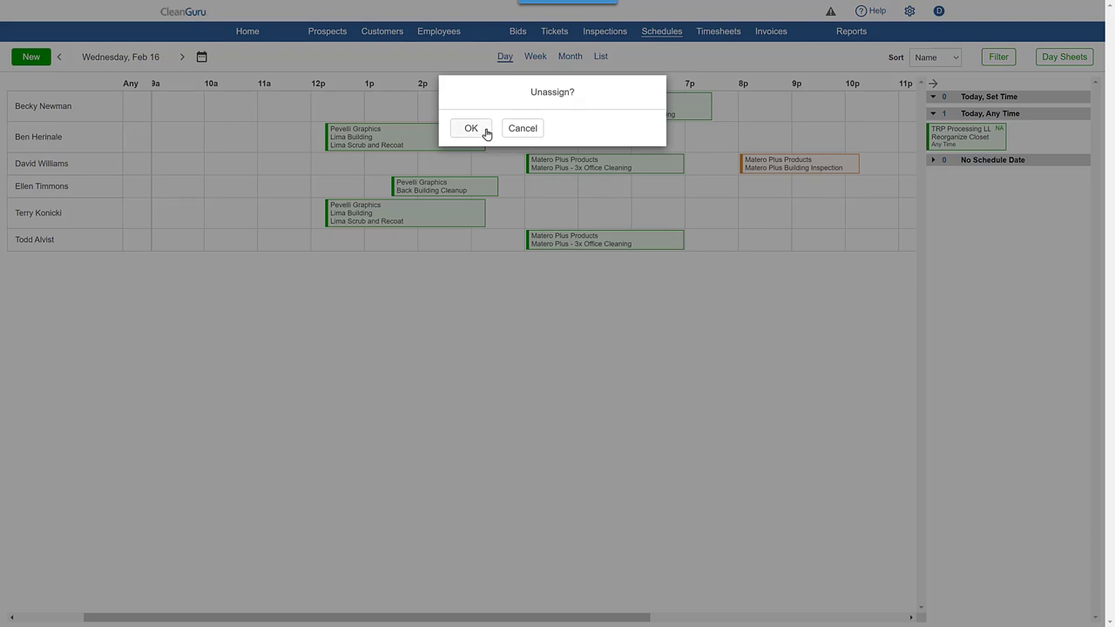
Confirm unassigning Back Building Cleanup, returning it to today's set-time tickets at 1:30p–3:30p
{"action": "left_click", "coordinate": [471, 128]}
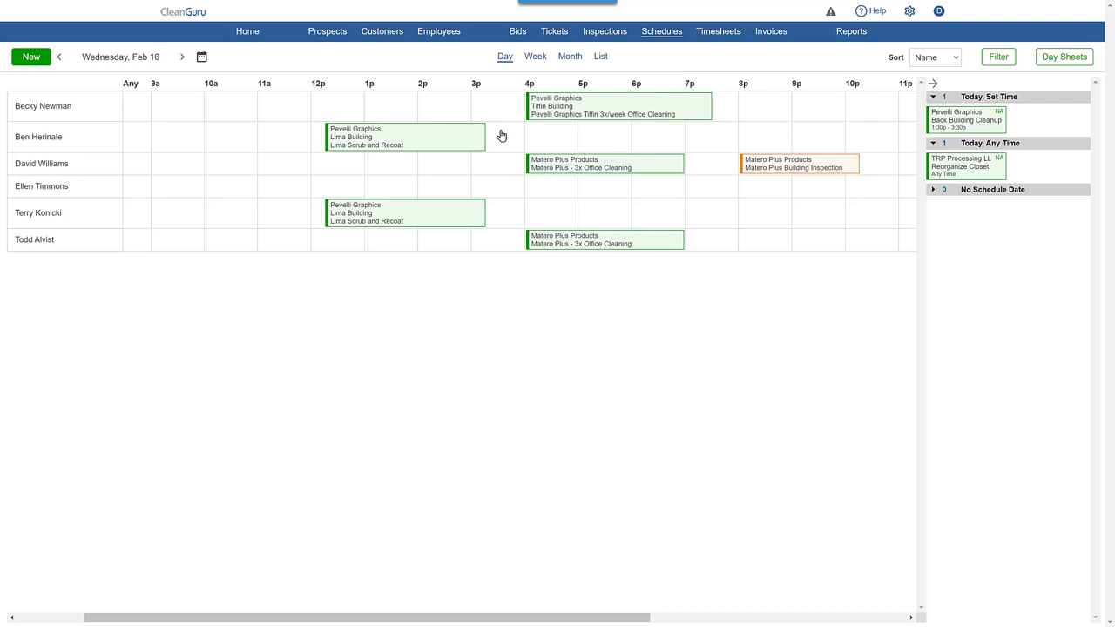
{"action": "mouse_move", "coordinate": [706, 240]}
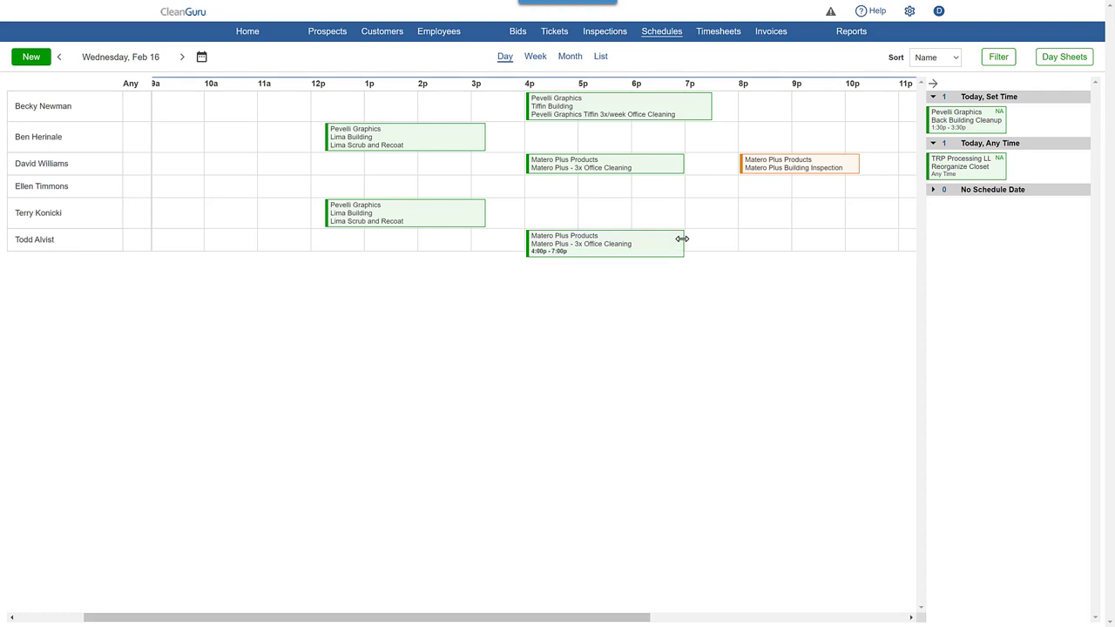
{"action": "left_click_drag", "start_coordinate": [683, 240], "coordinate": [696, 241]}
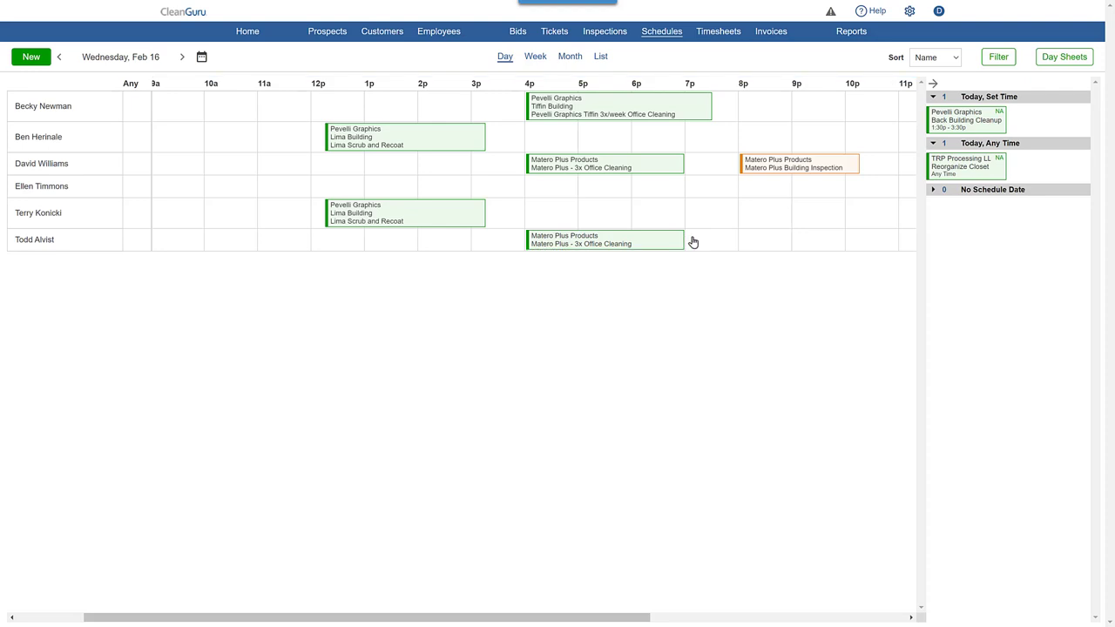
{"action": "mouse_move", "coordinate": [702, 240]}
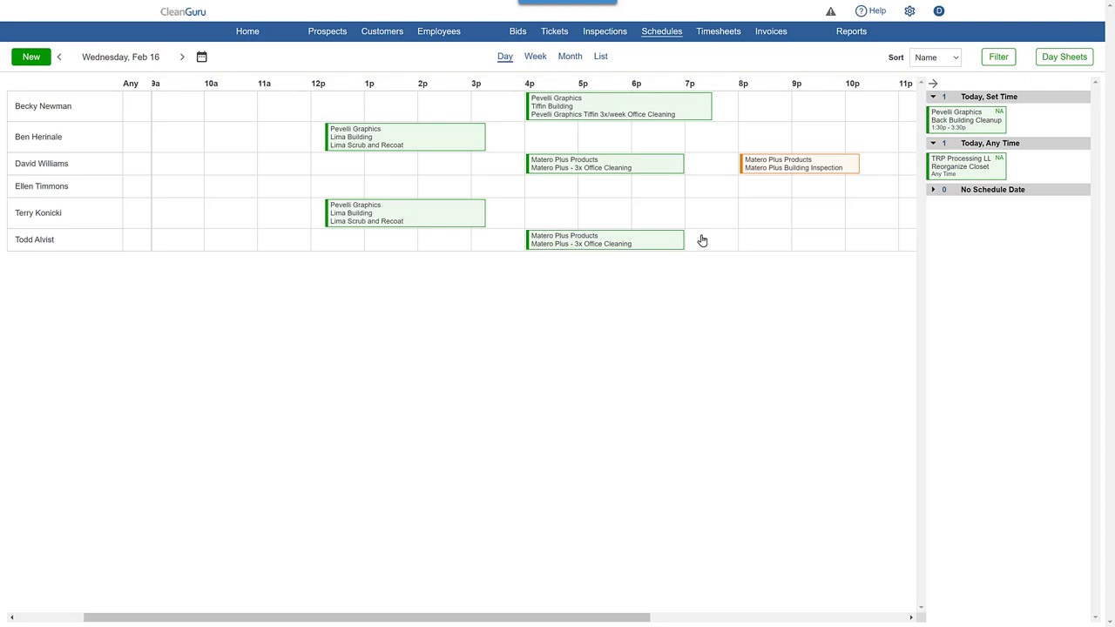
{"action": "mouse_move", "coordinate": [697, 174]}
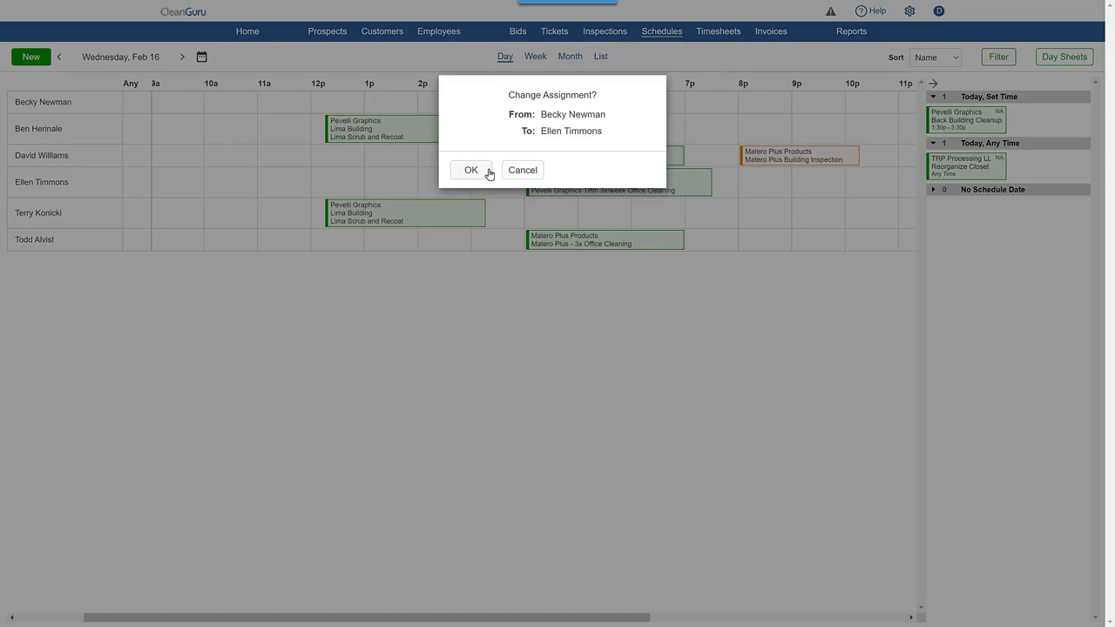
{"action": "left_click", "coordinate": [471, 170]}
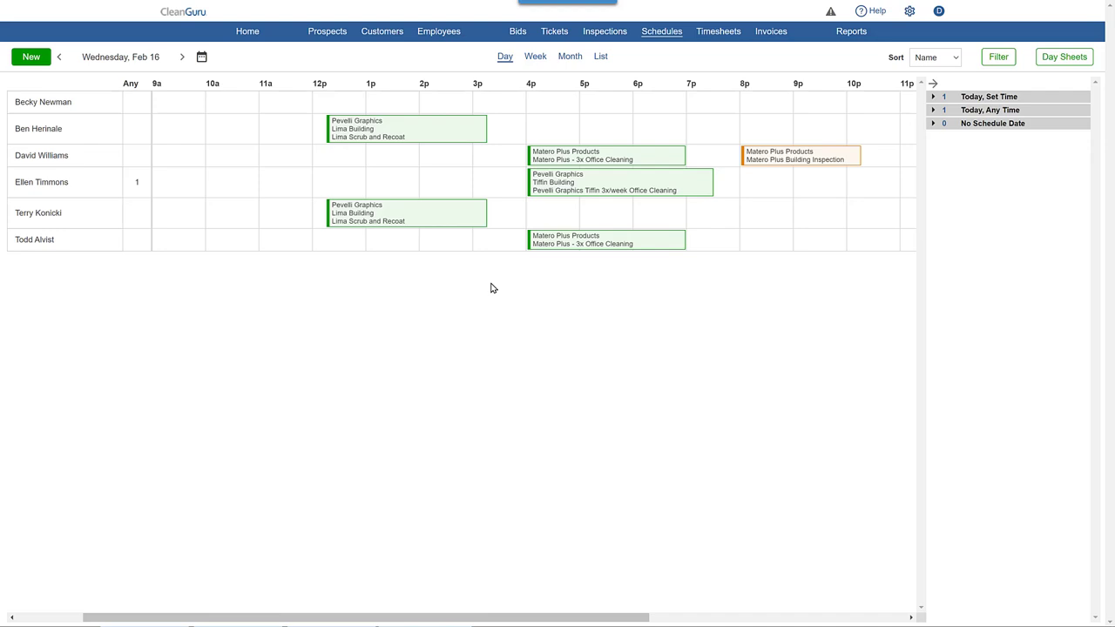
{"action": "mouse_move", "coordinate": [150, 195]}
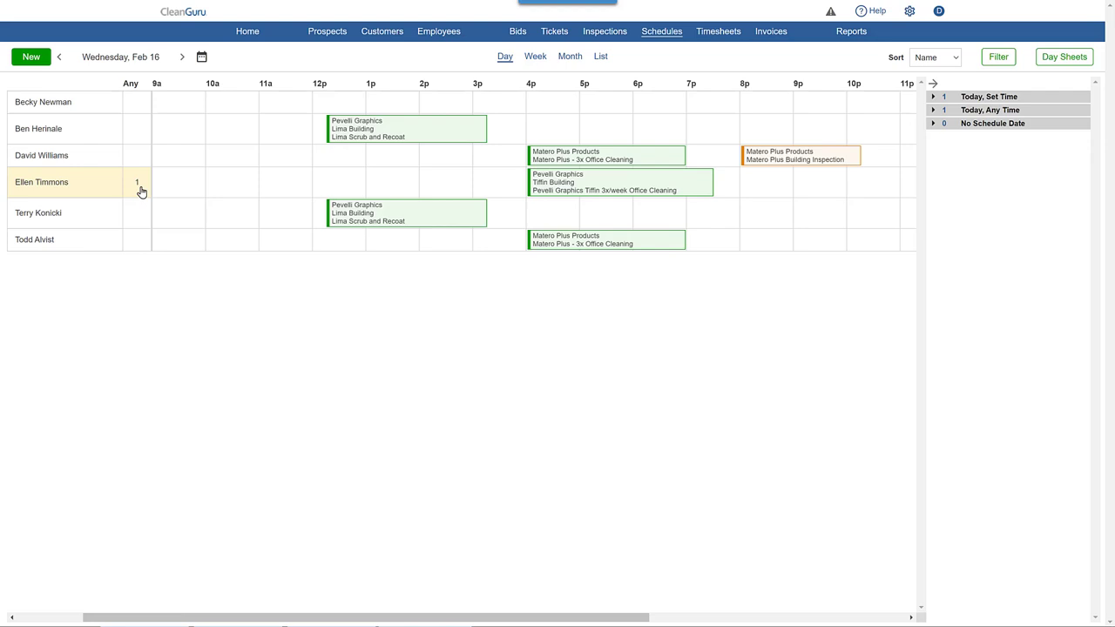
{"action": "mouse_move", "coordinate": [86, 180]}
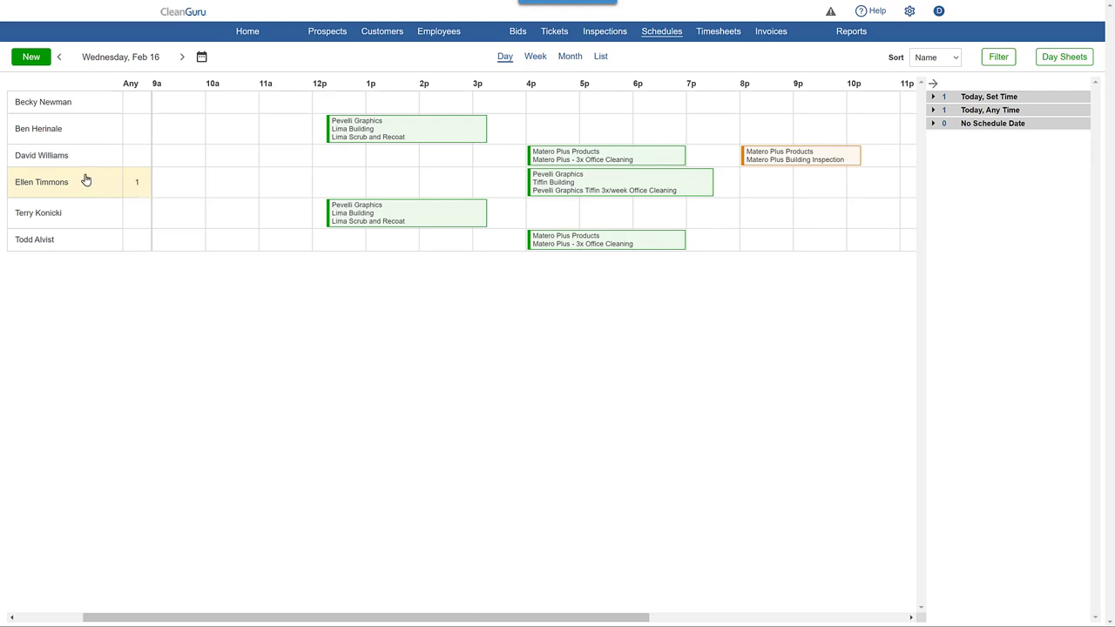
{"action": "left_click", "coordinate": [131, 83]}
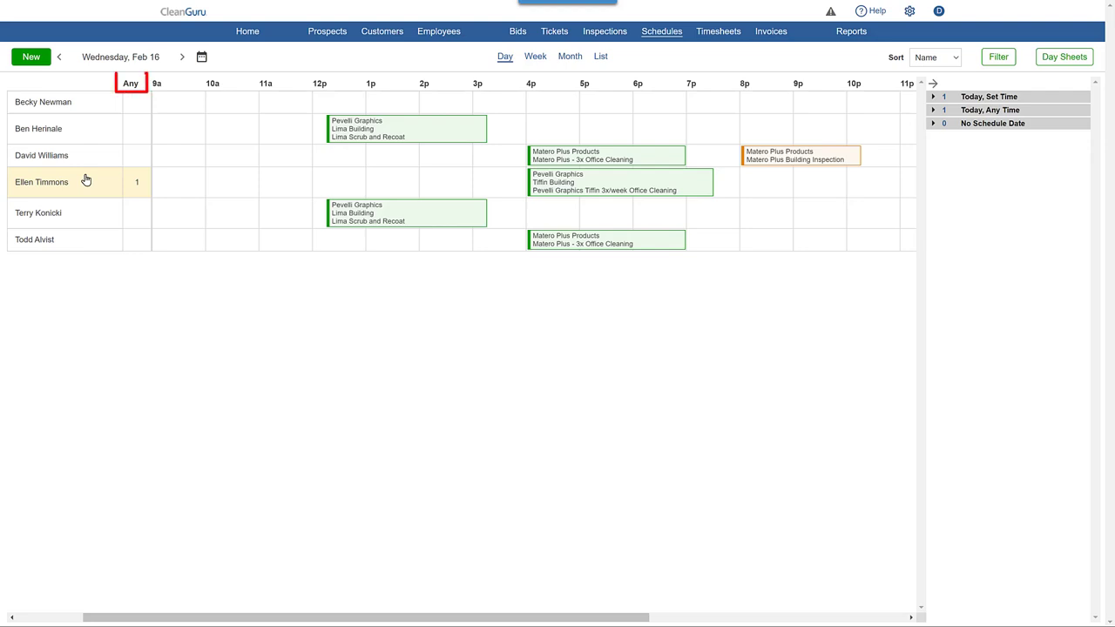